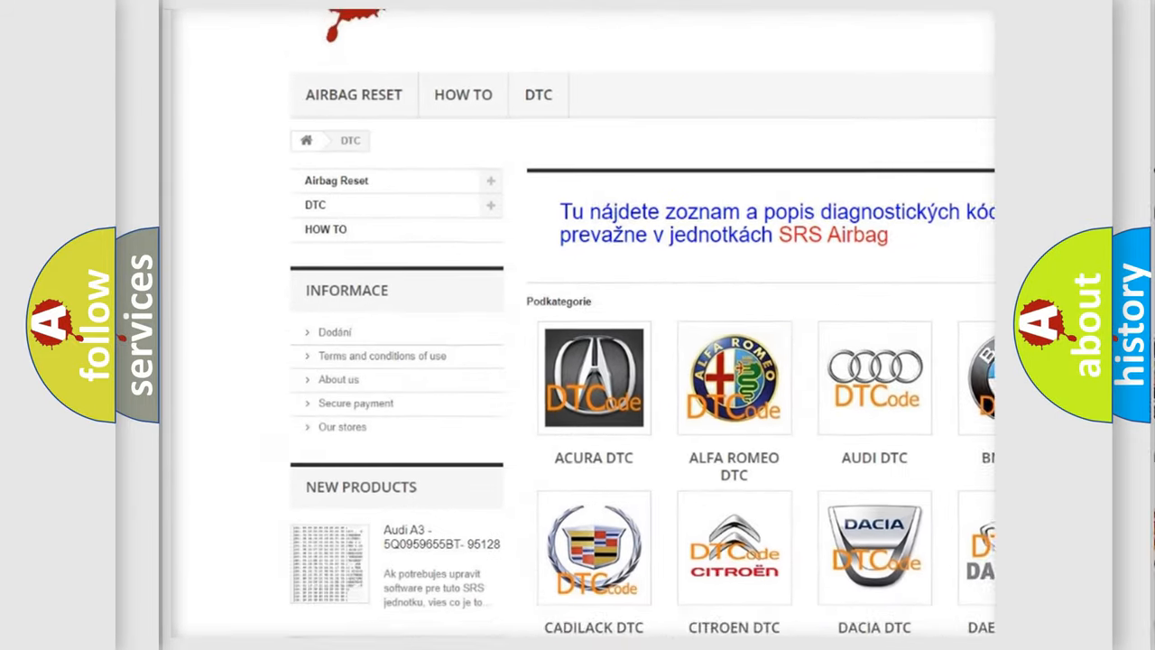
{"action": "scroll", "scroll_direction": "down", "scroll_amount": 3}
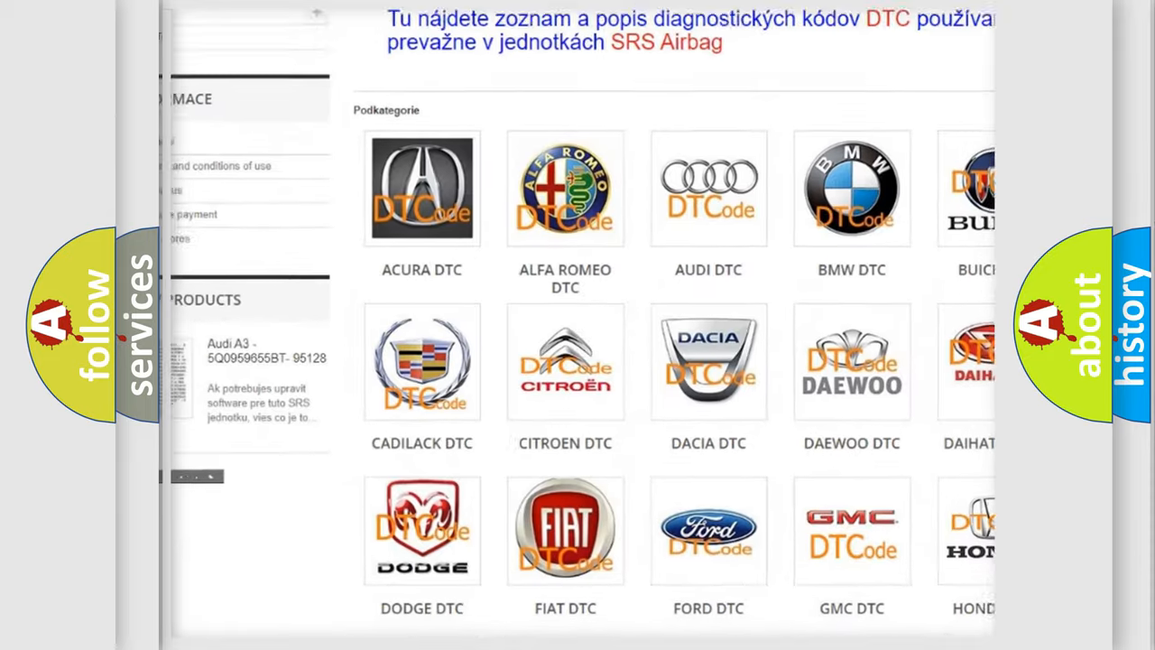
{"action": "scroll", "scroll_direction": "down", "scroll_amount": 3}
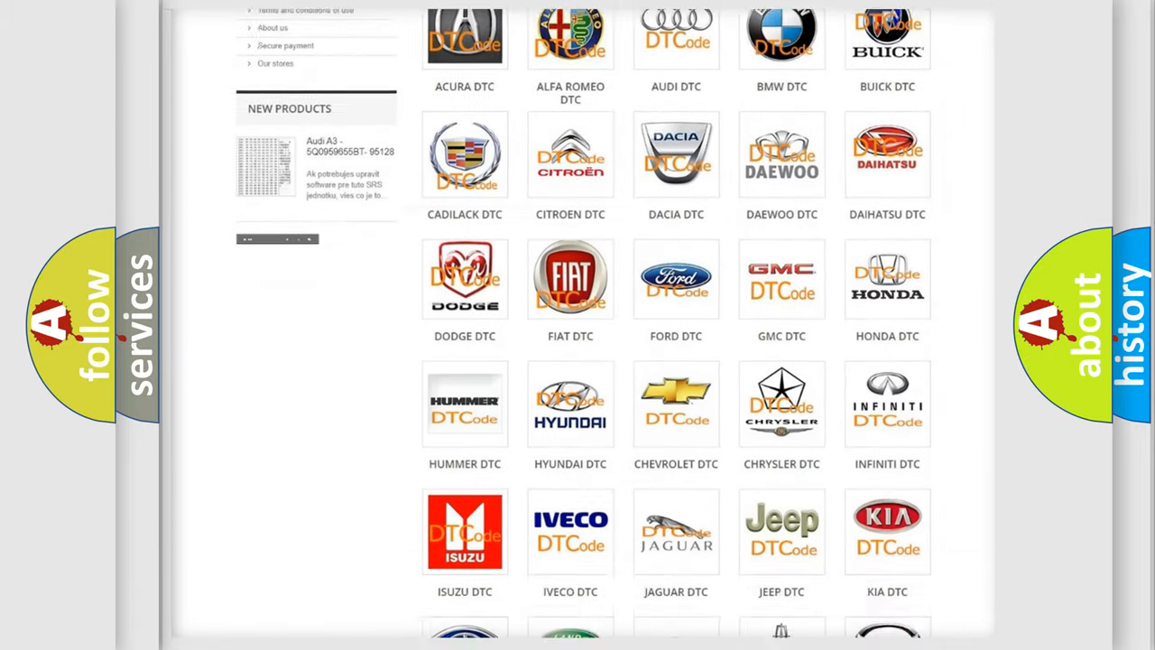
{"action": "scroll", "scroll_direction": "down", "scroll_amount": 3}
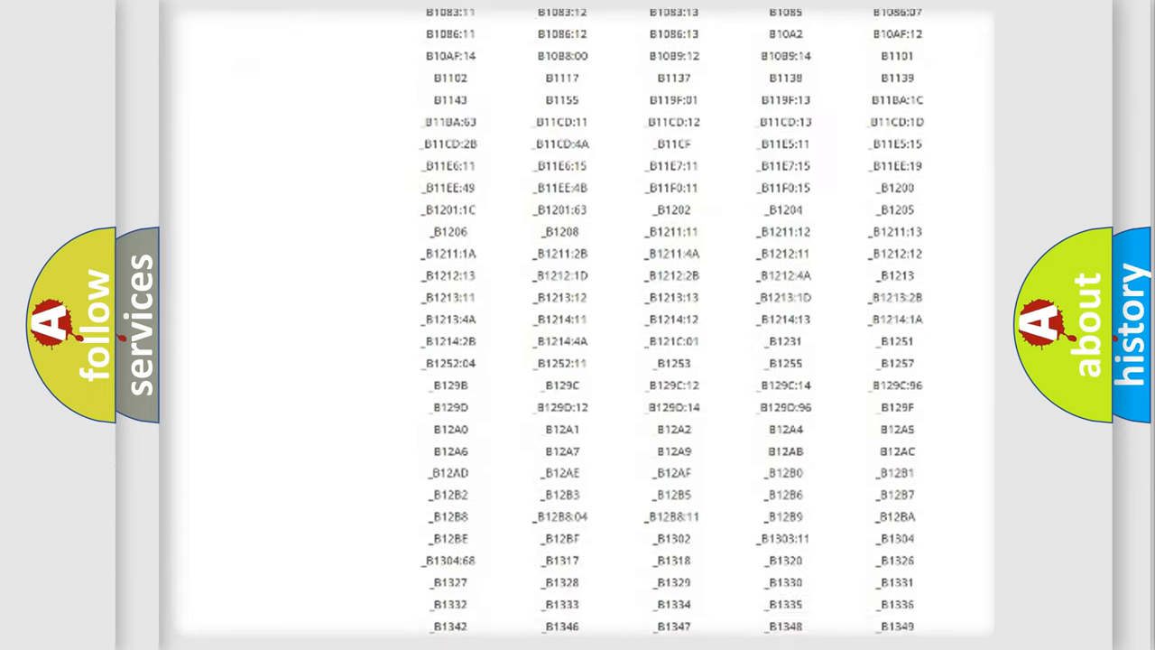
{"action": "scroll", "scroll_direction": "down", "scroll_amount": 3}
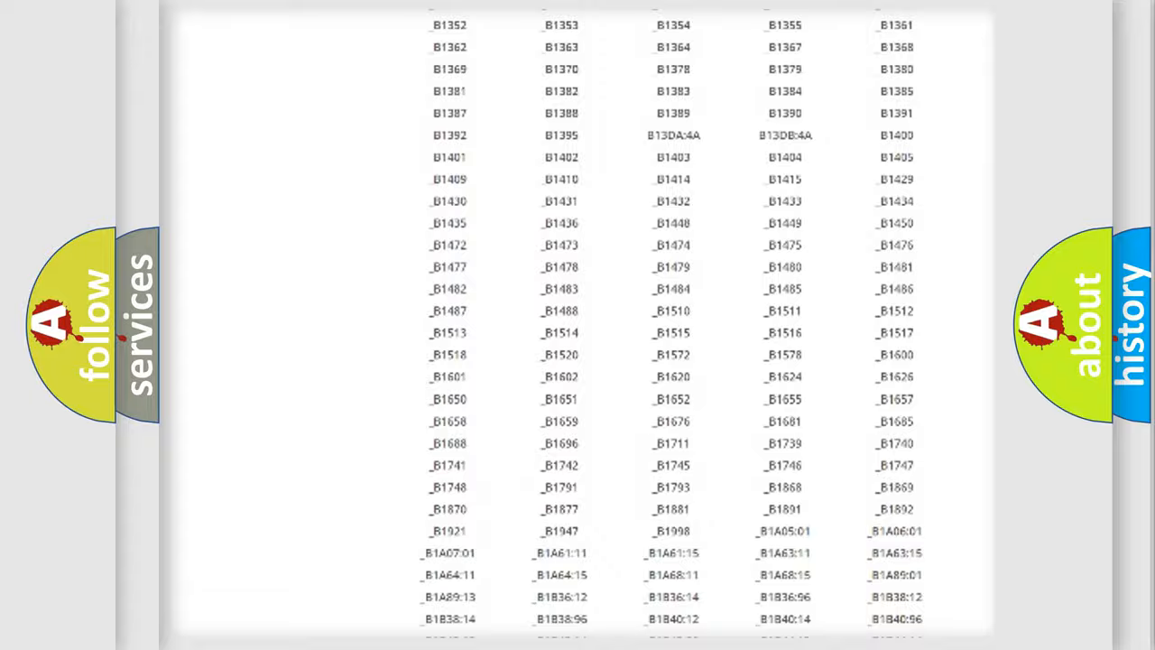